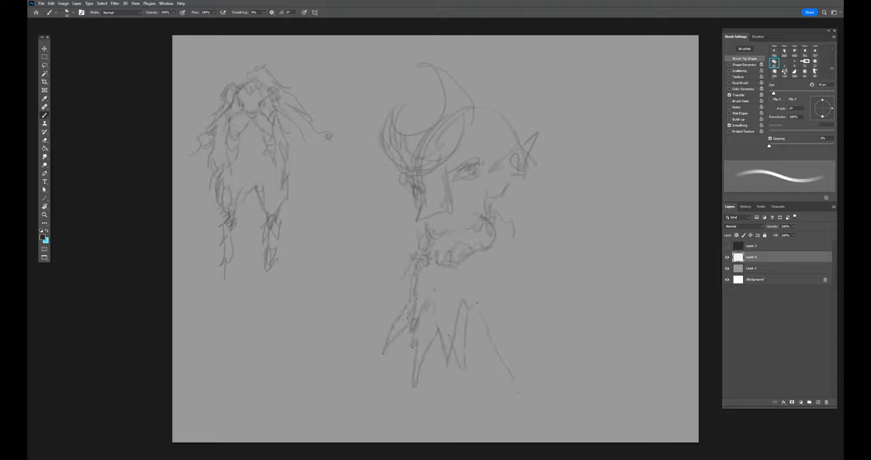
Rough in a beaked creature head beside the horned panda sketch
left_click_drag(490, 136, 586, 306)
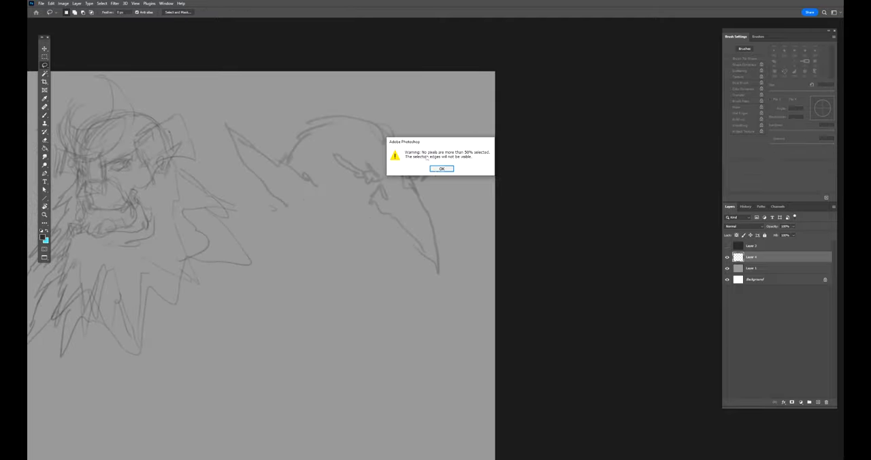
Dismiss the 'No pixels are more than 50% selected' warning to continue inking
left_click(441, 167)
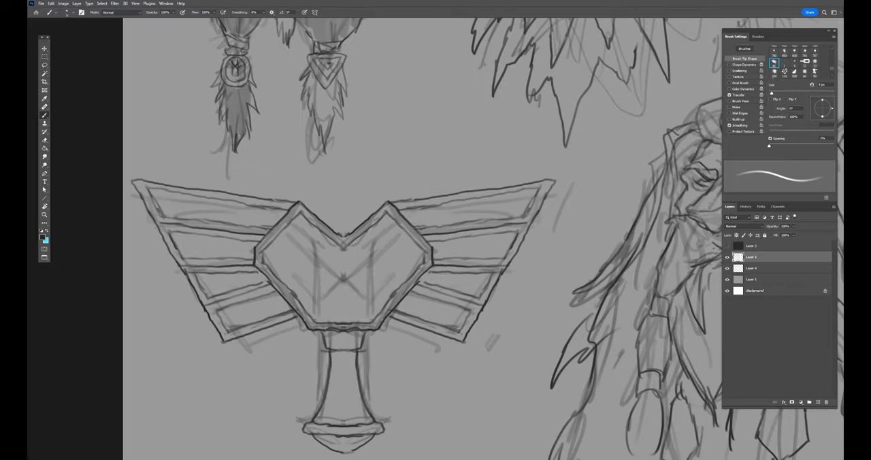
Draw bind-rune strokes in the emblem's centre, then ink the horned helmeted panda head
left_click_drag(333, 252, 333, 300)
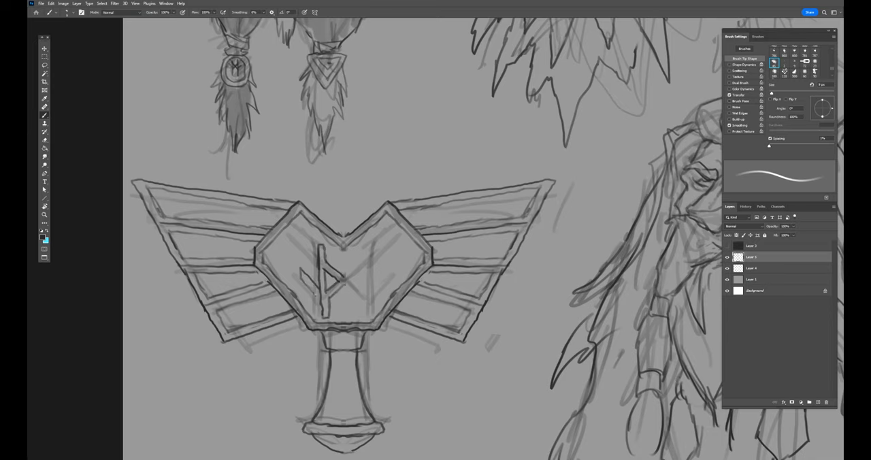
left_click_drag(327, 245, 367, 306)
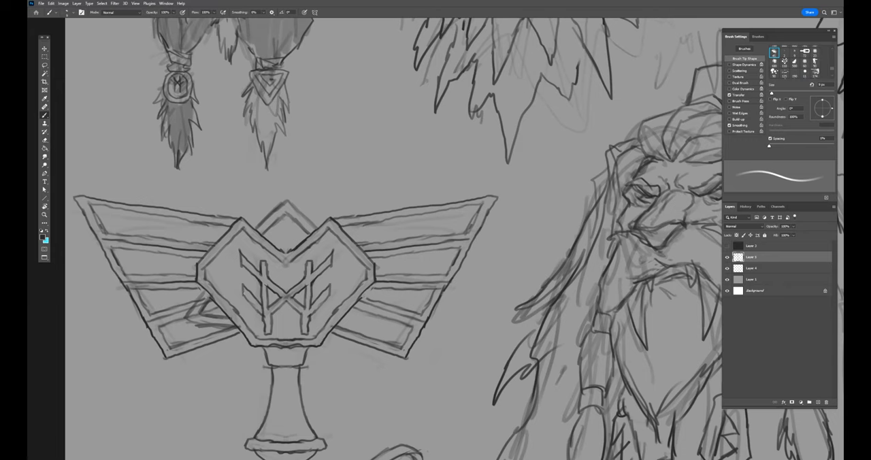
left_click_drag(340, 300, 368, 333)
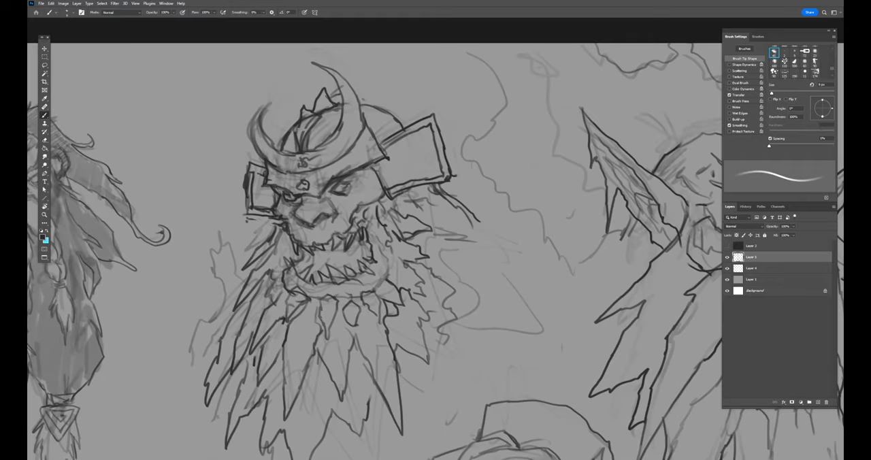
Shade the bearded panda's face and hair in soft grey, then ink the fire giant's helmet outline
left_click_drag(300, 204, 319, 218)
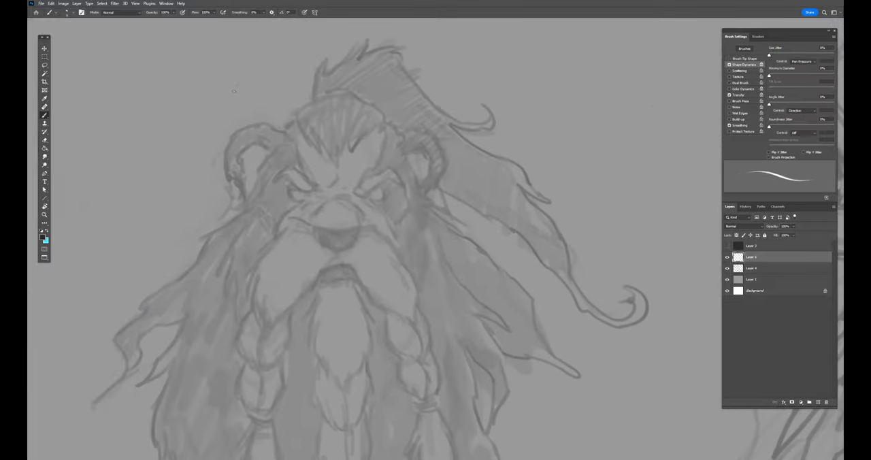
left_click_drag(275, 177, 316, 188)
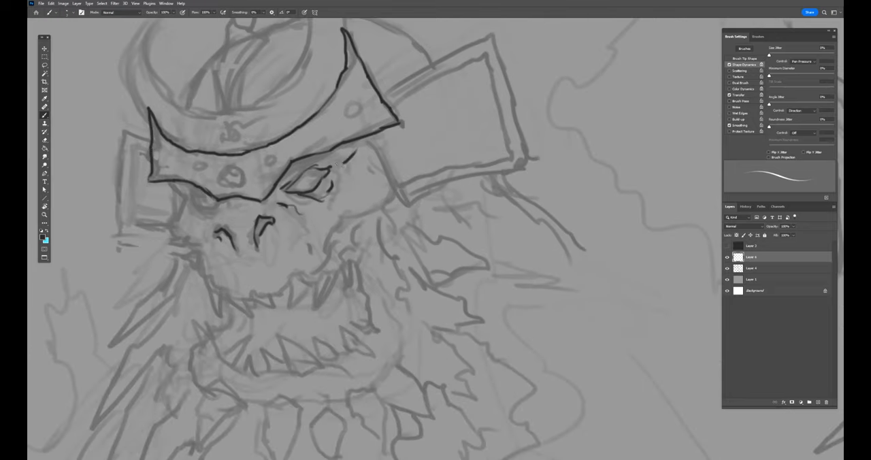
left_click_drag(170, 197, 252, 313)
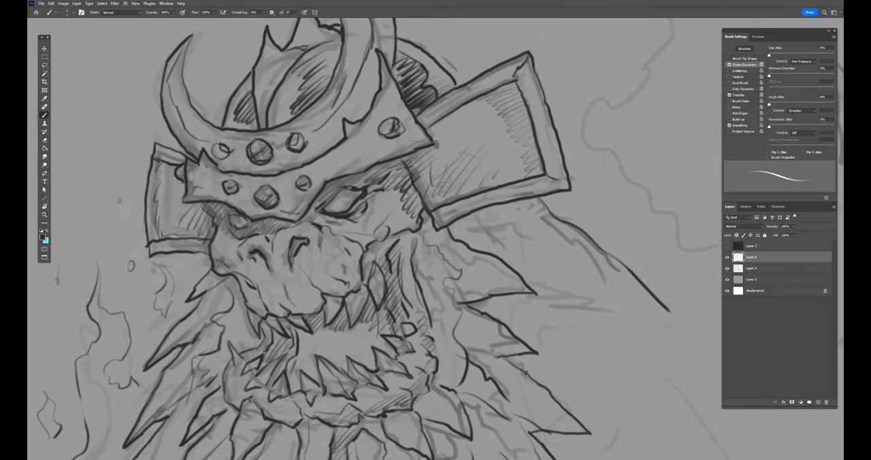
Scroll the canvas down to the ice giant's jagged icicle beard
scroll("down", 3)
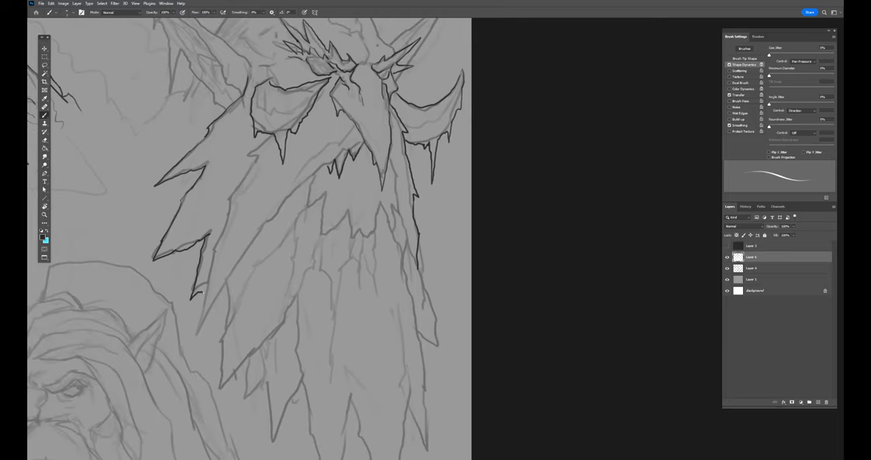
Ink dark outlines along the jagged edges of the icicle beard
scroll("down", 3)
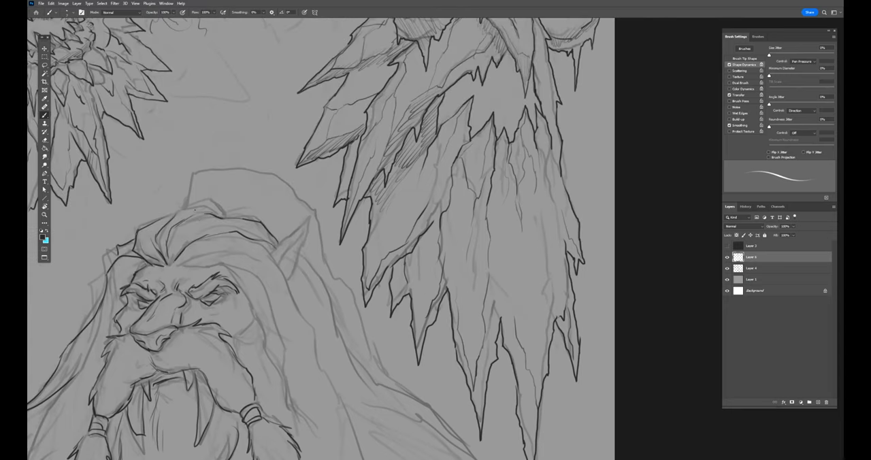
left_click_drag(191, 184, 320, 204)
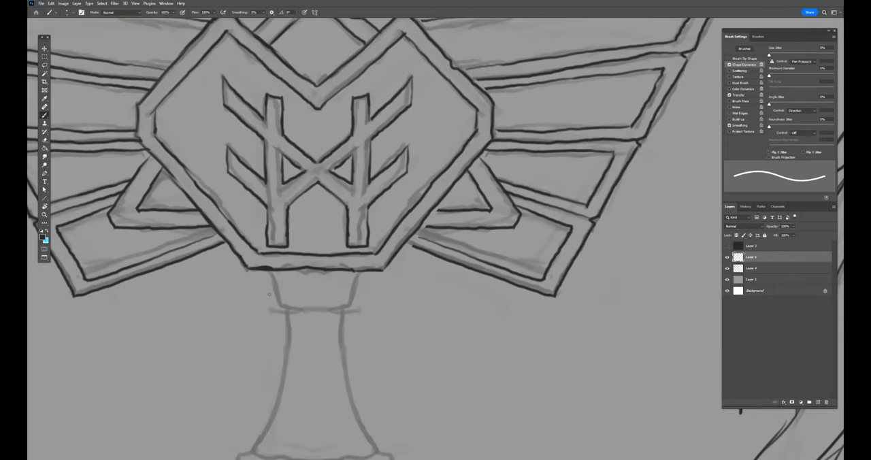
Ink the banded hammer handle while moving down the concept sheet
scroll("down", 3)
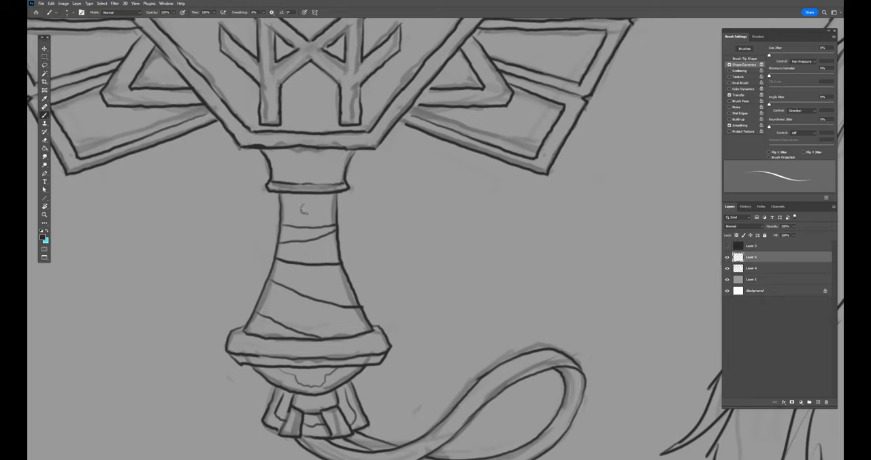
left_click_drag(306, 207, 299, 320)
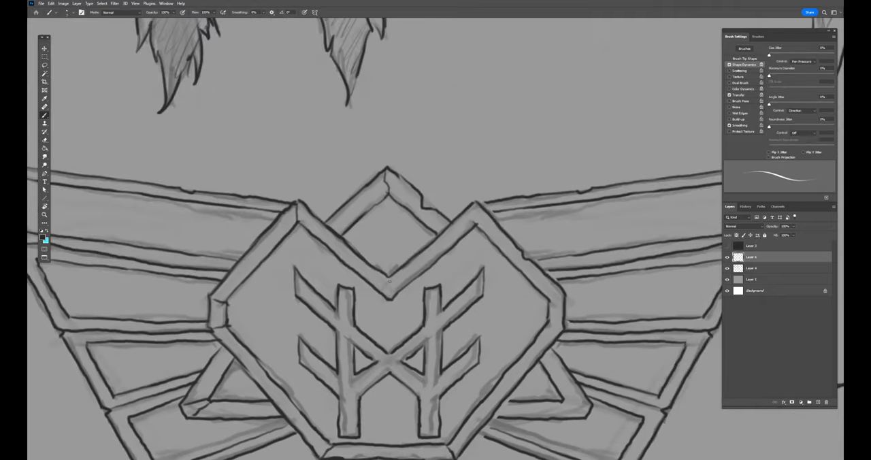
scroll("down", 3)
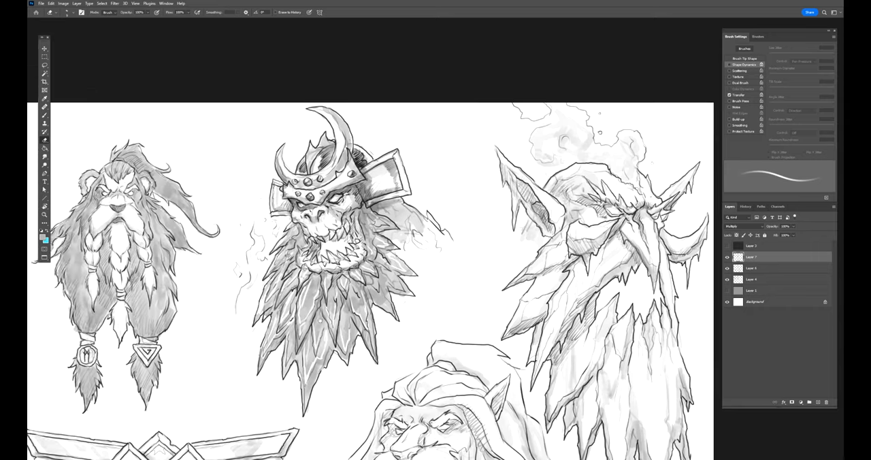
Scroll down to the hooded elder's line drawing for the Liquify edit
scroll("down", 3)
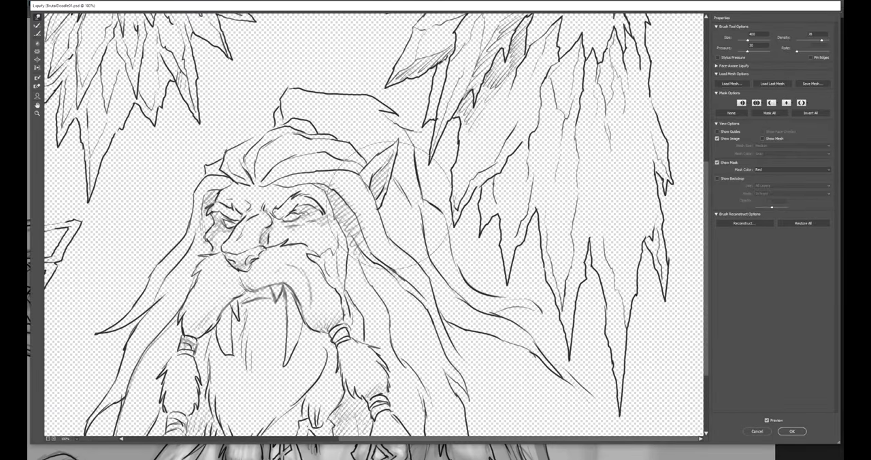
Commit the Liquify adjustment and return to the canvas
left_click(792, 430)
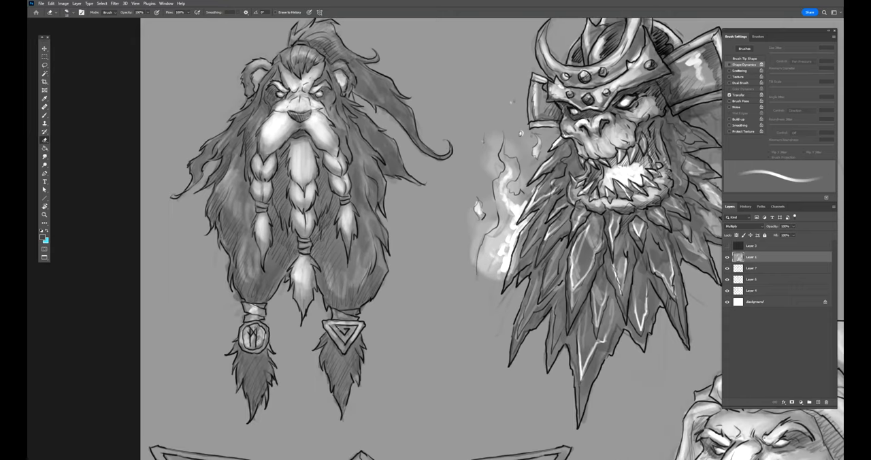
Choose a glow colour in the Color Picker for painting the character auras
left_click(44, 240)
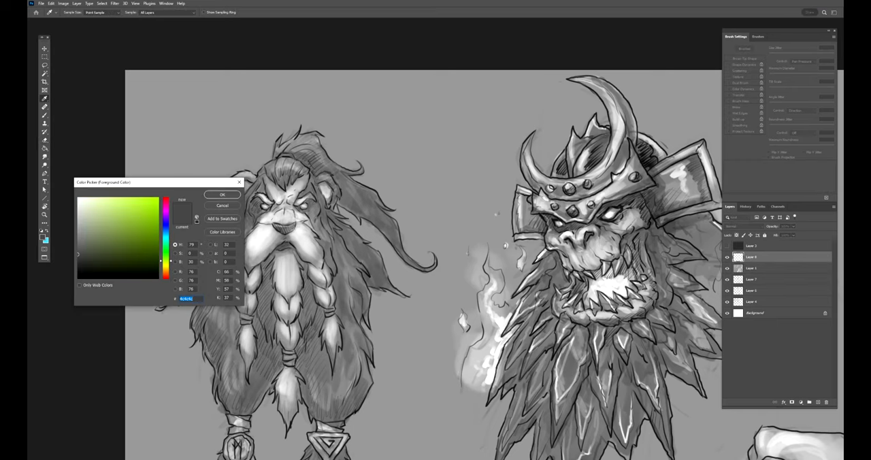
left_click(223, 195)
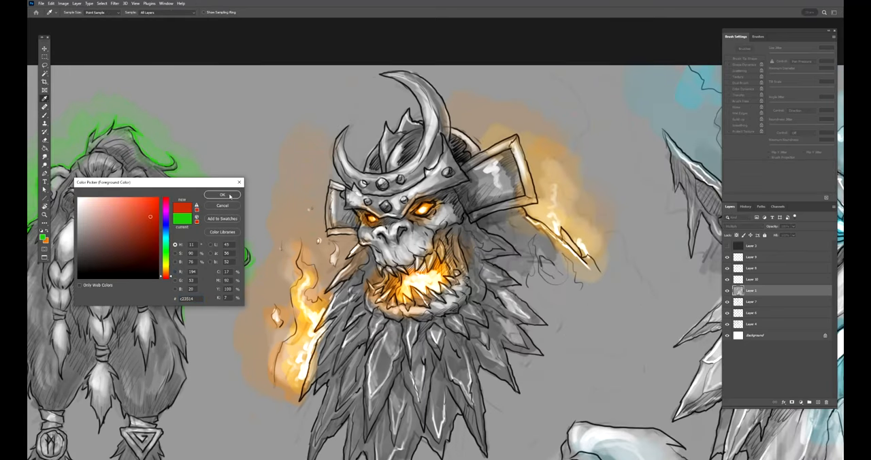
Choose a warmer, brighter orange and paint the giant's aura and glowing rim light
left_click(223, 195)
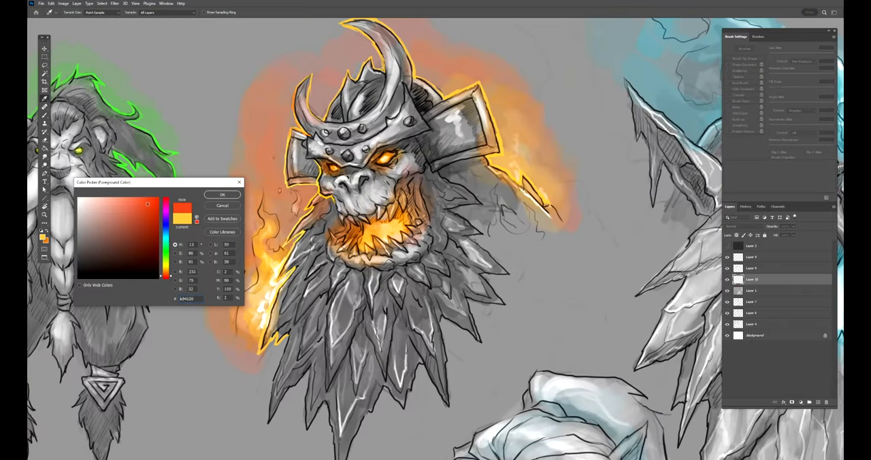
left_click(221, 195)
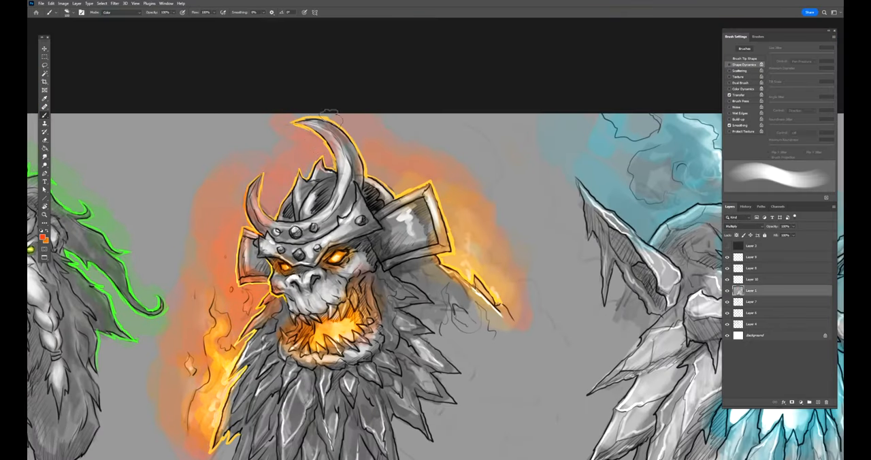